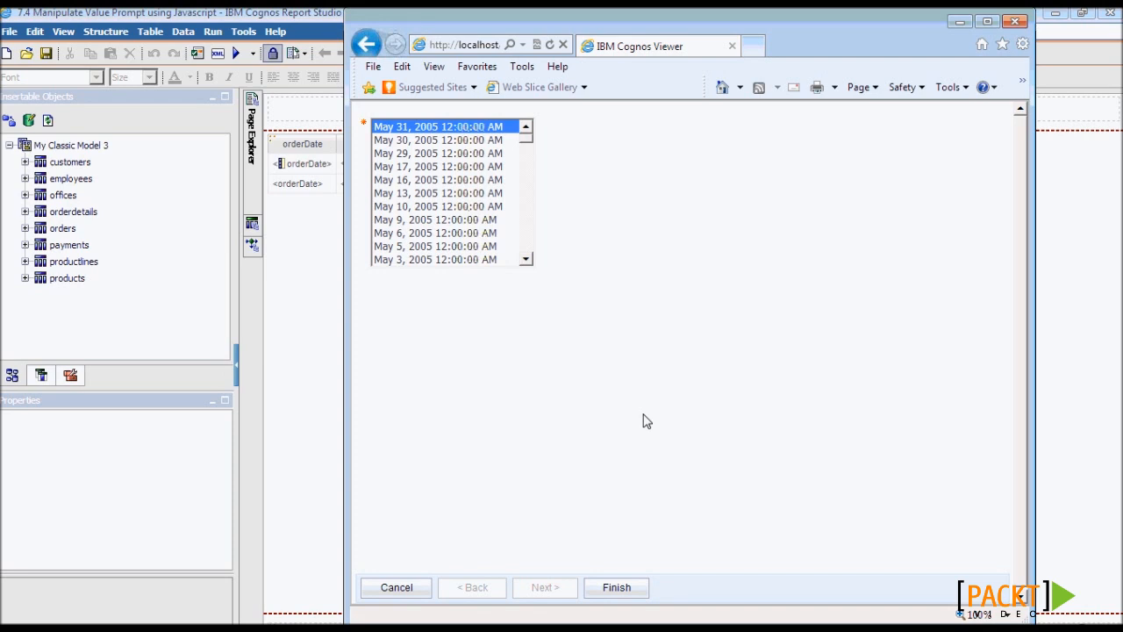
mouse_move(608, 311)
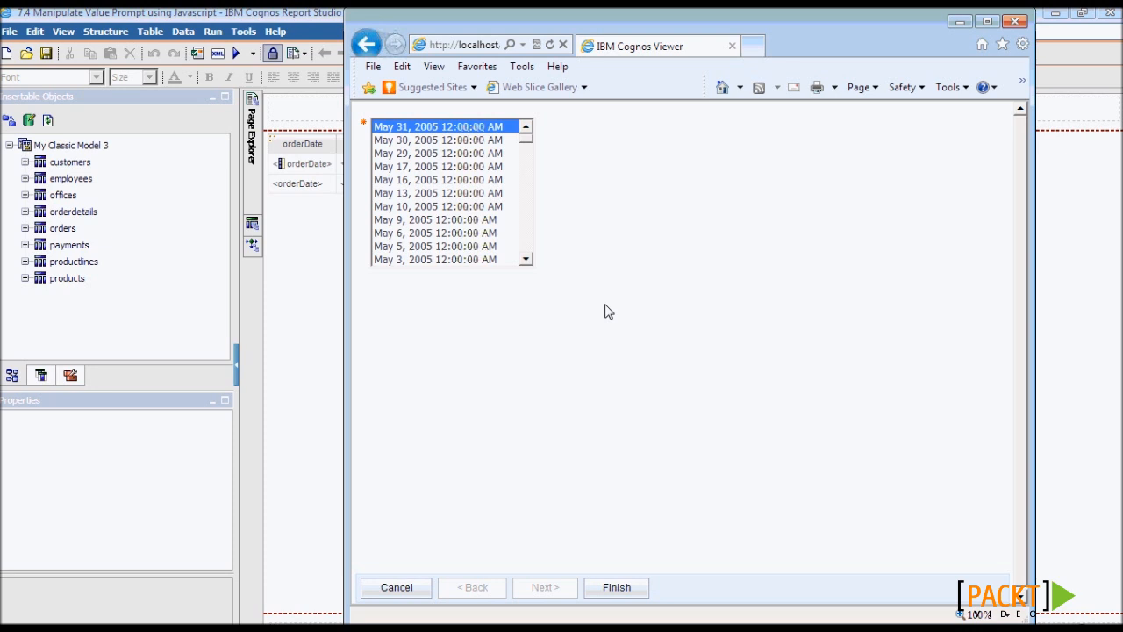
mouse_move(562, 129)
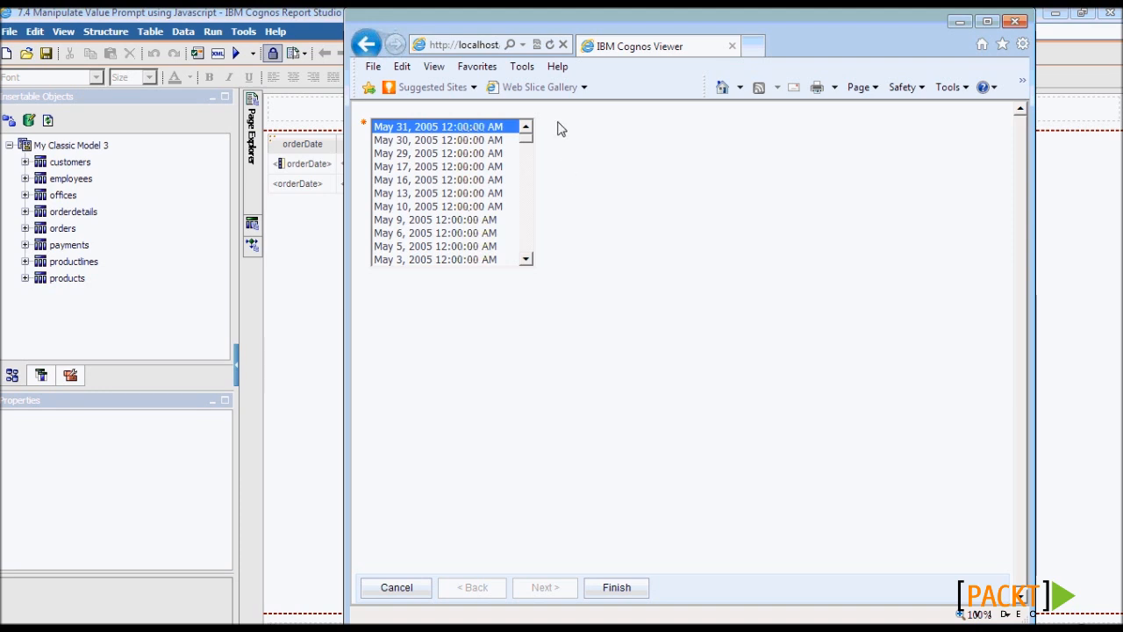
mouse_move(578, 154)
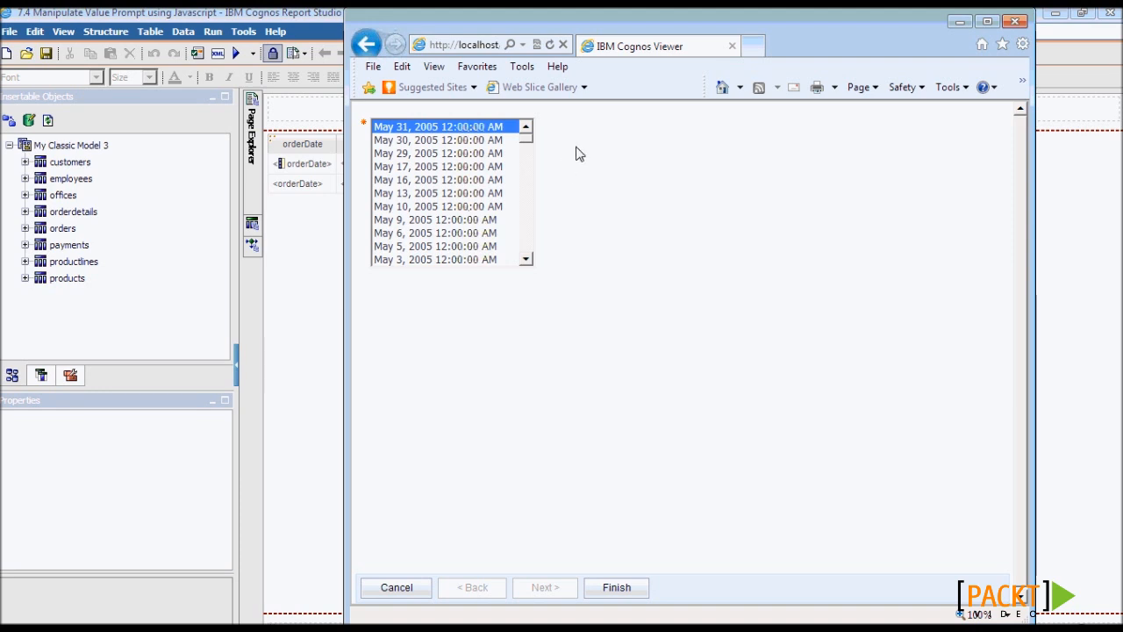
mouse_move(570, 261)
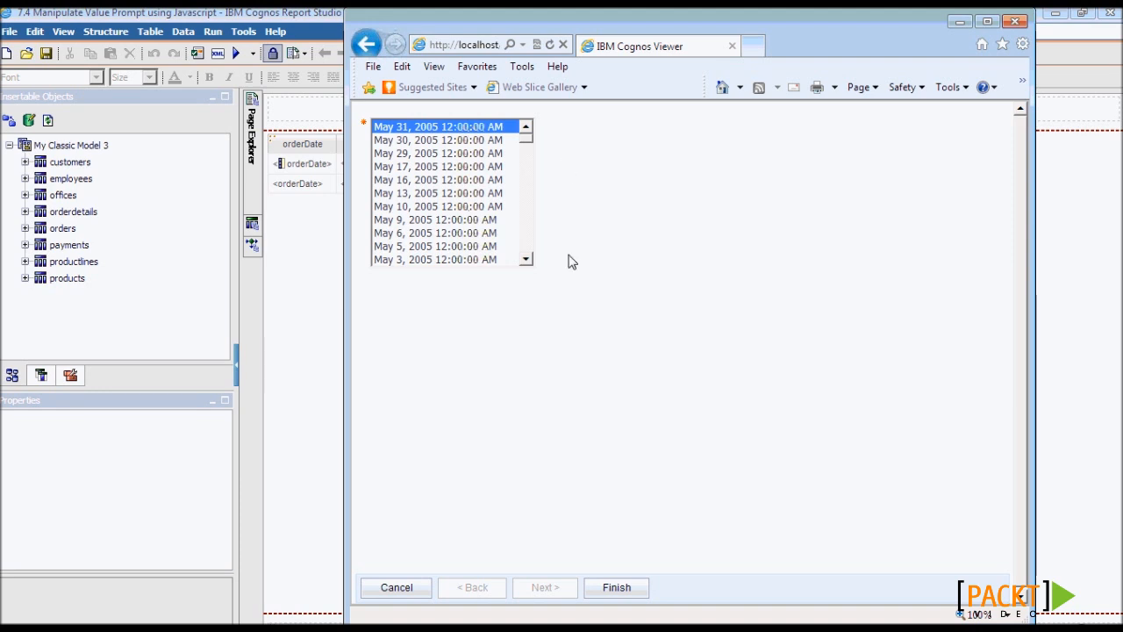
mouse_move(366, 218)
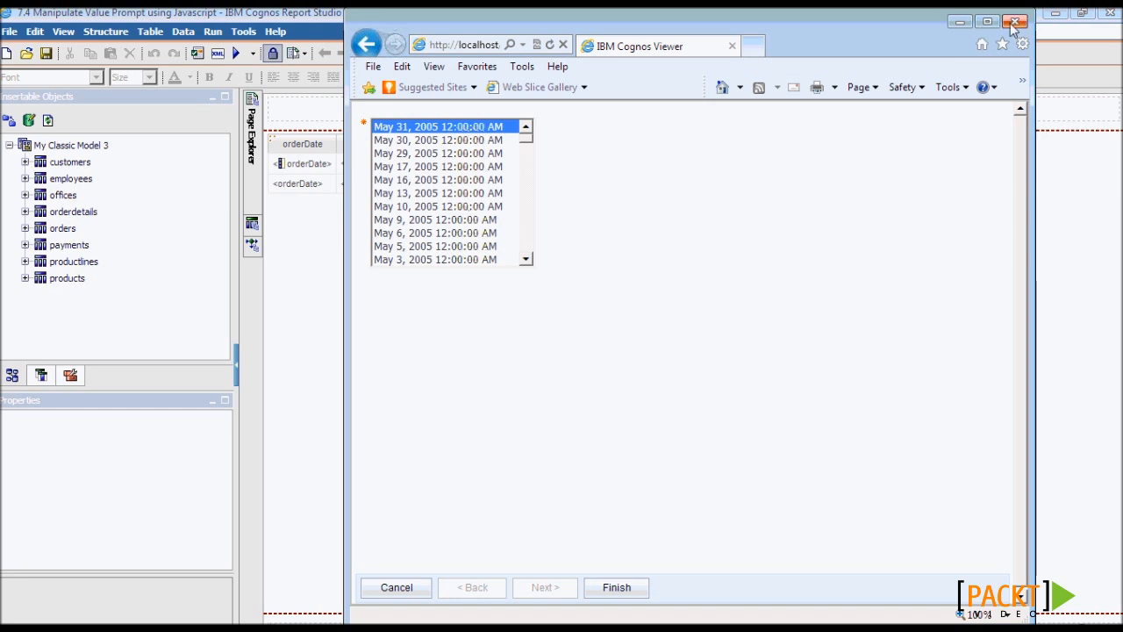
Step: Close the preview and save a copy as '7.5 Show or Hide Prompts using Javascripts'
left_click(1016, 21)
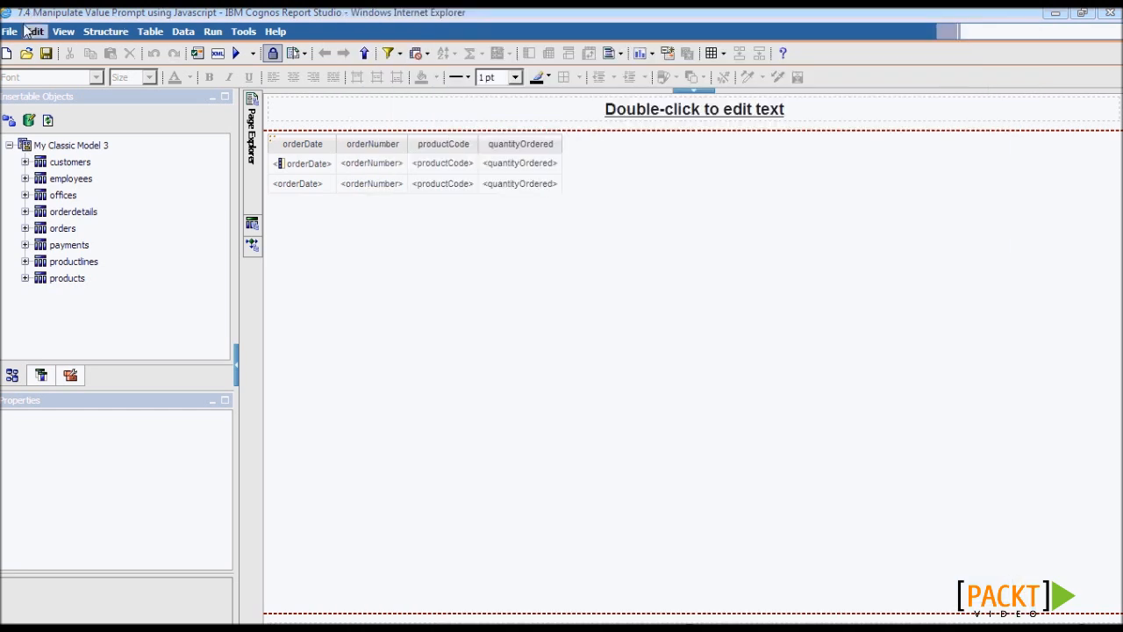
left_click(46, 52)
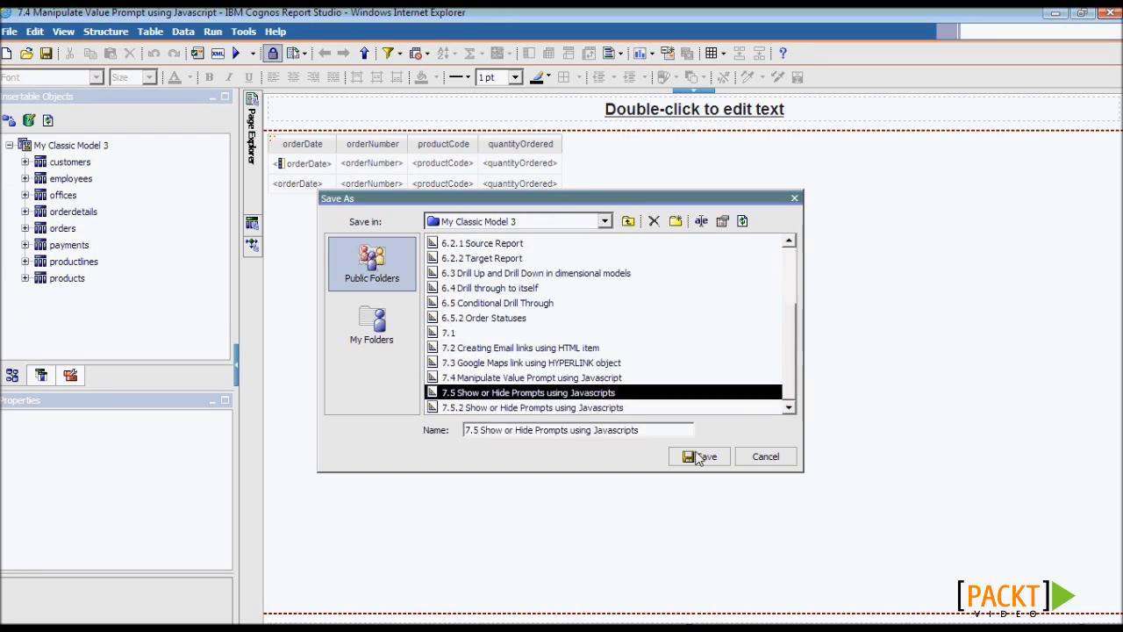
left_click(699, 456)
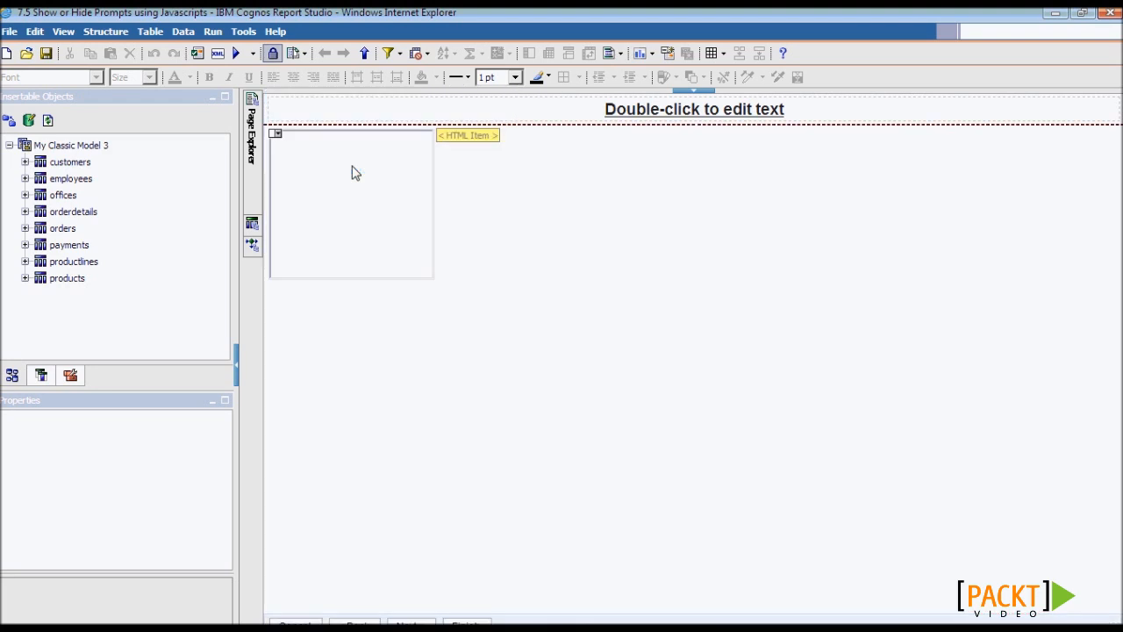
Step: Add an HTML item with Latest Date and Select a date radio buttons, described 'Radio Buttons'
left_click(69, 375)
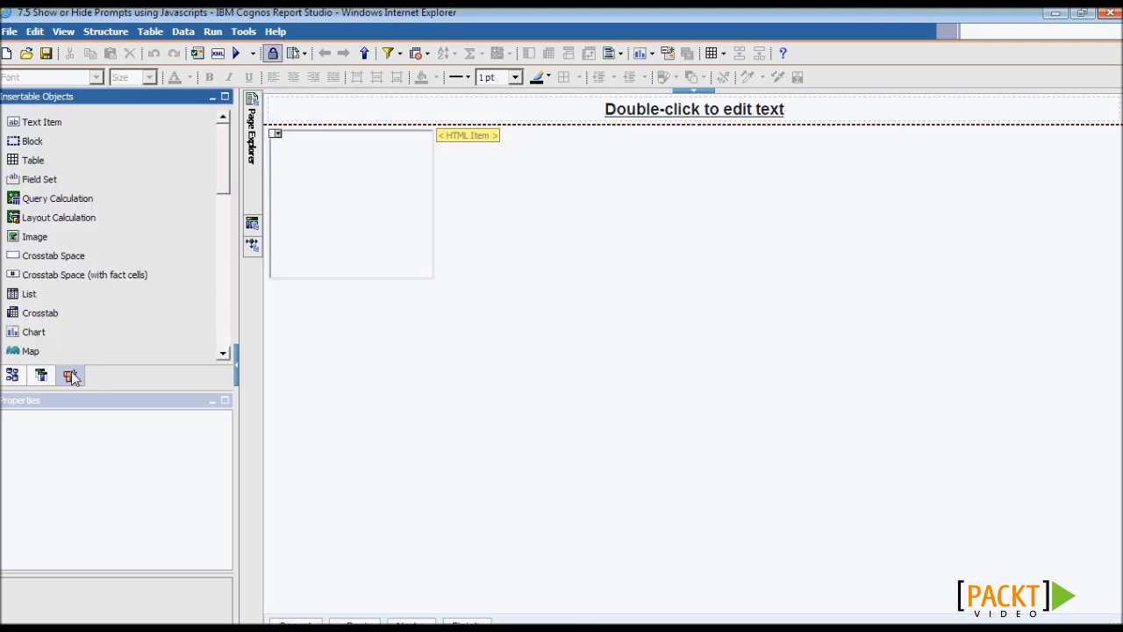
scroll("down", 3)
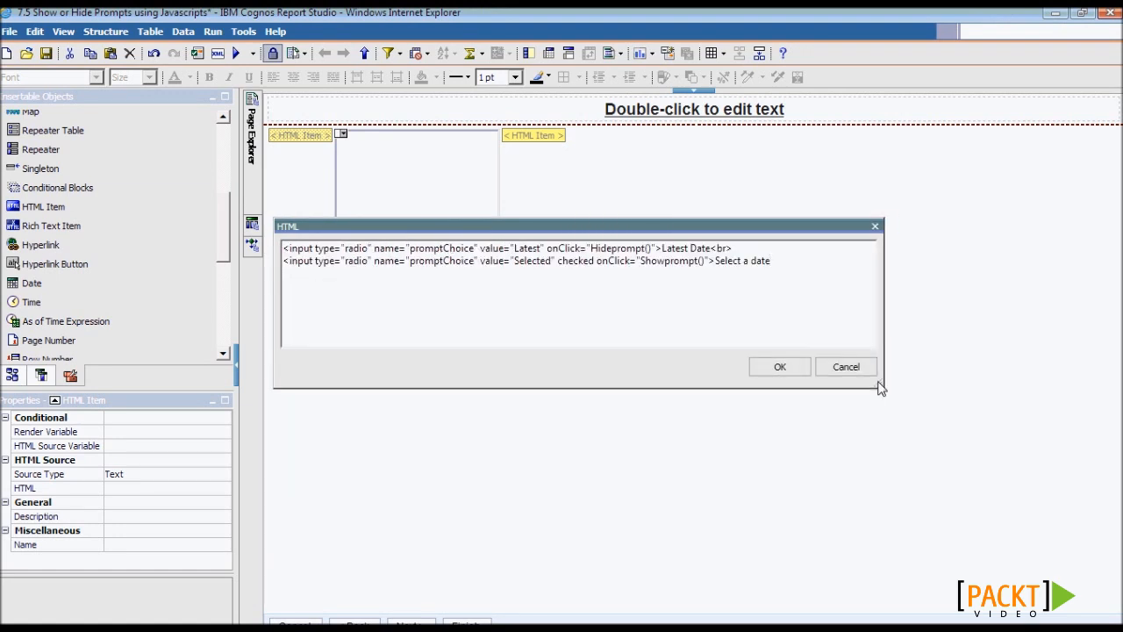
mouse_move(676, 284)
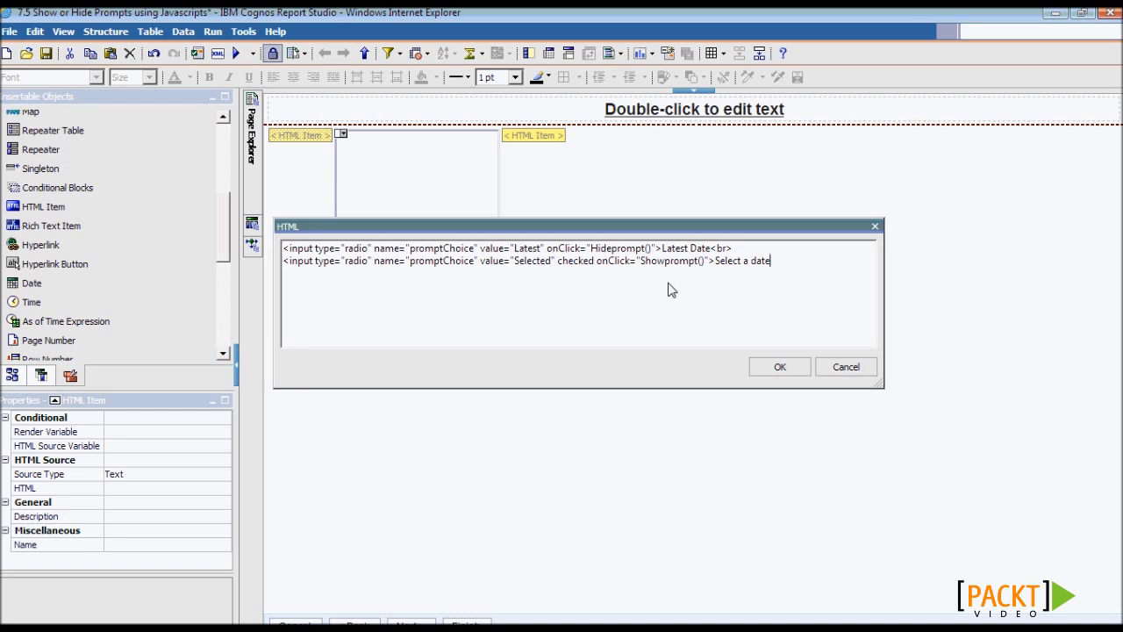
double_click(616, 248)
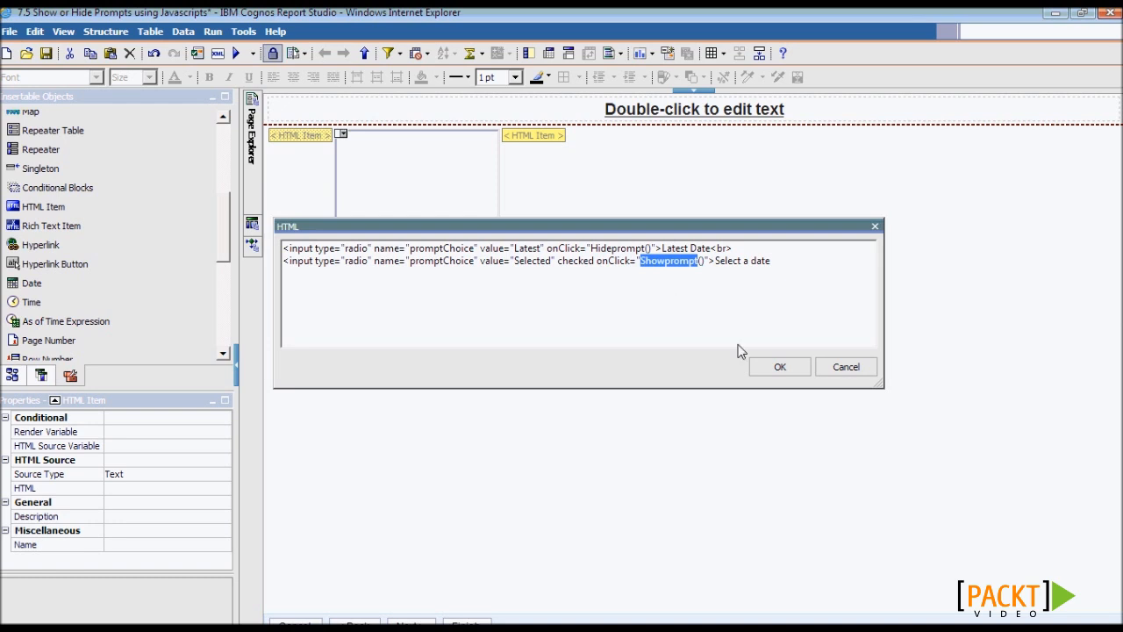
left_click(779, 366)
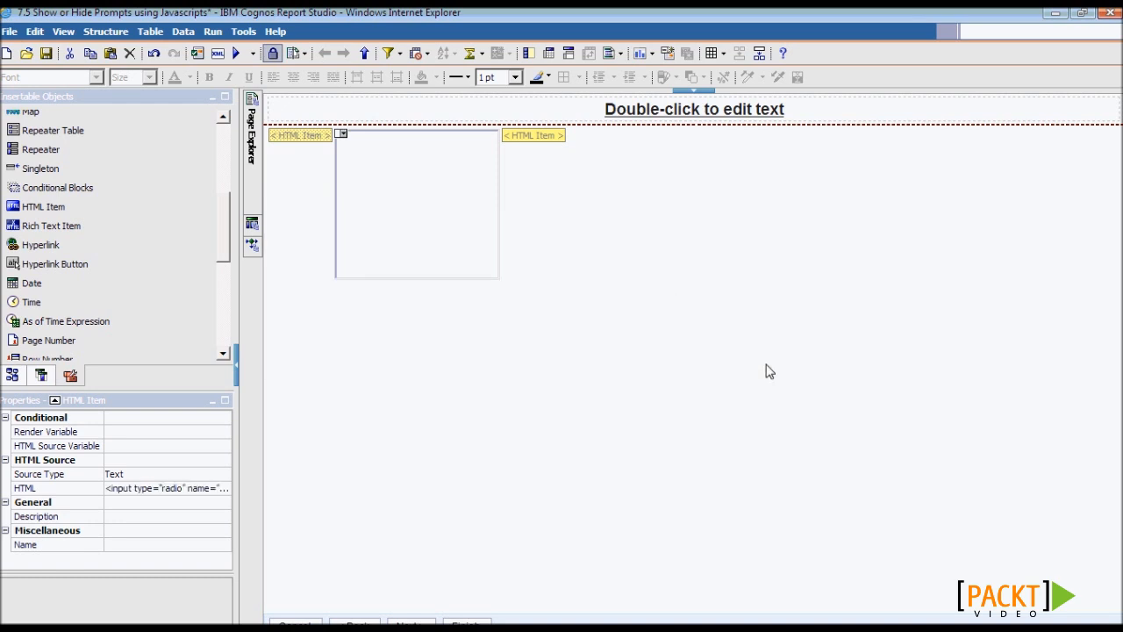
mouse_move(182, 488)
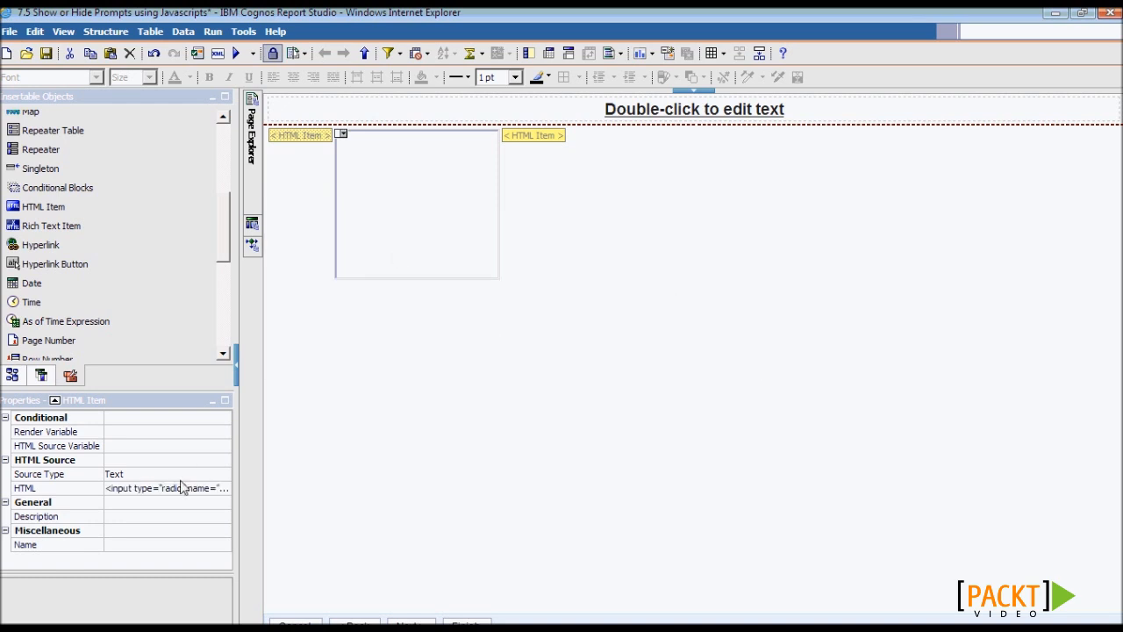
type("Radio Buttons")
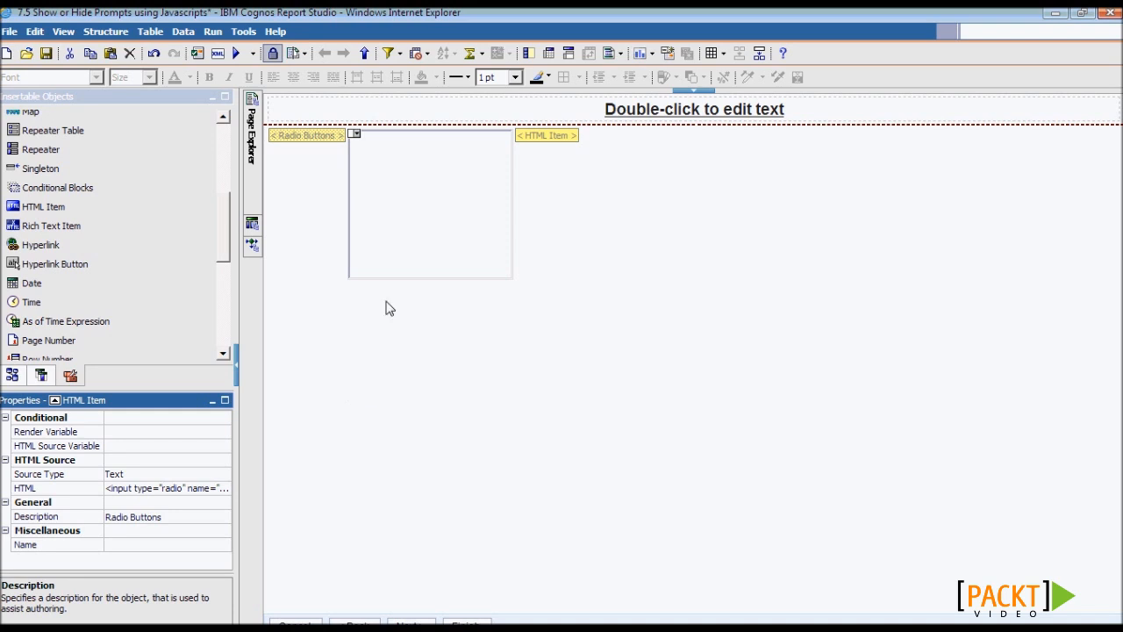
mouse_move(468, 246)
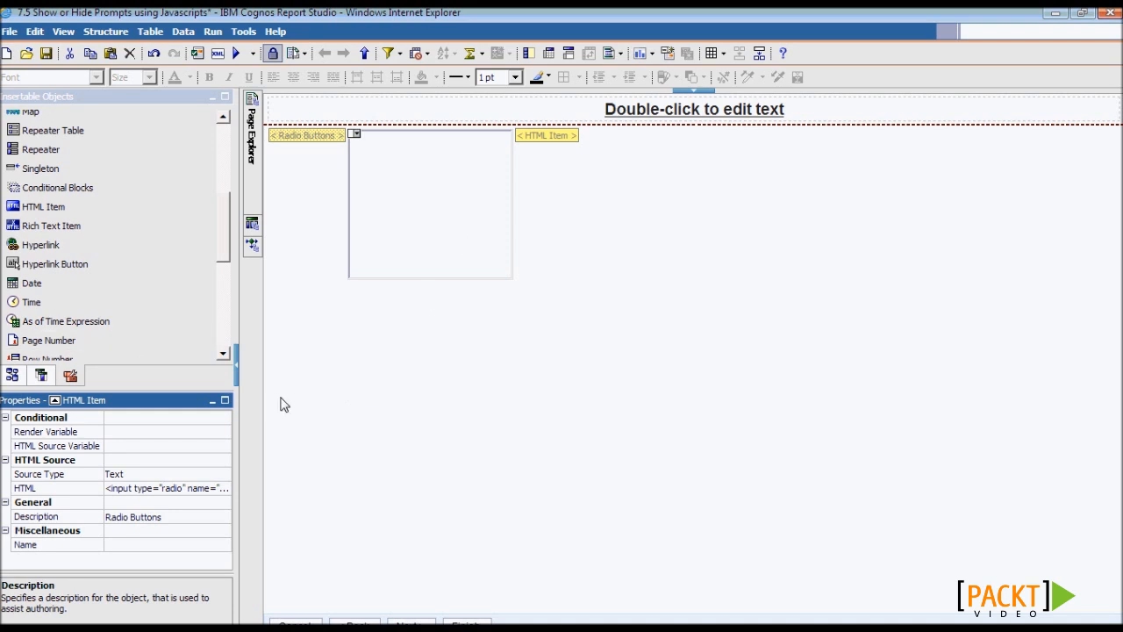
mouse_move(150, 268)
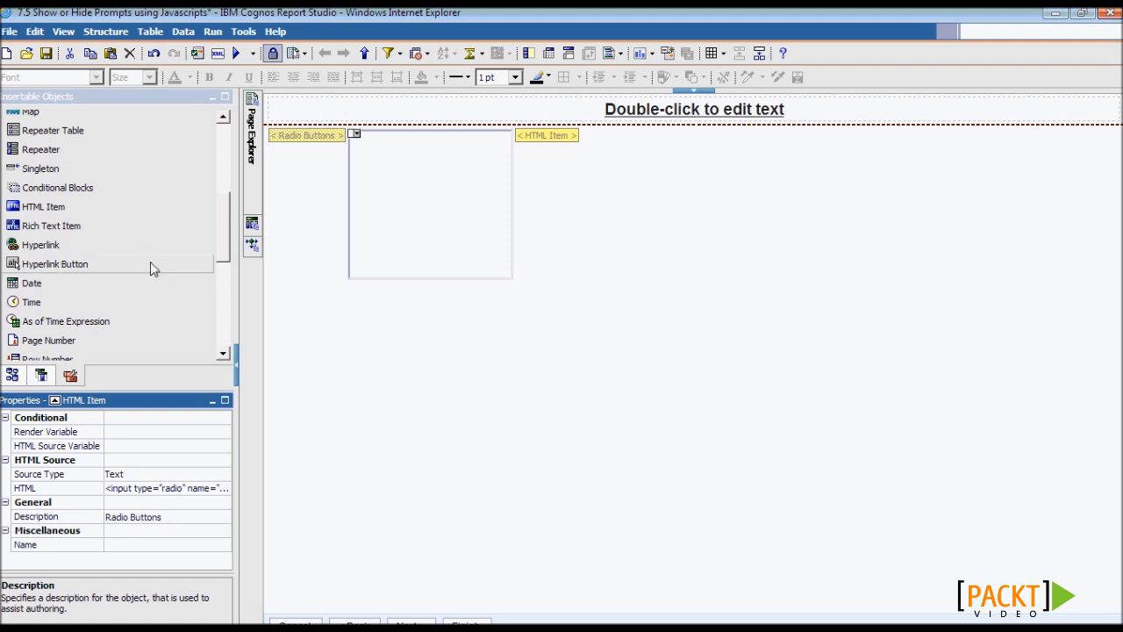
Step: Wrap the date list box with <span id="A1"> (SPAN BEGIN) and </SPAN> (SPAN END) HTML items
left_click(42, 206)
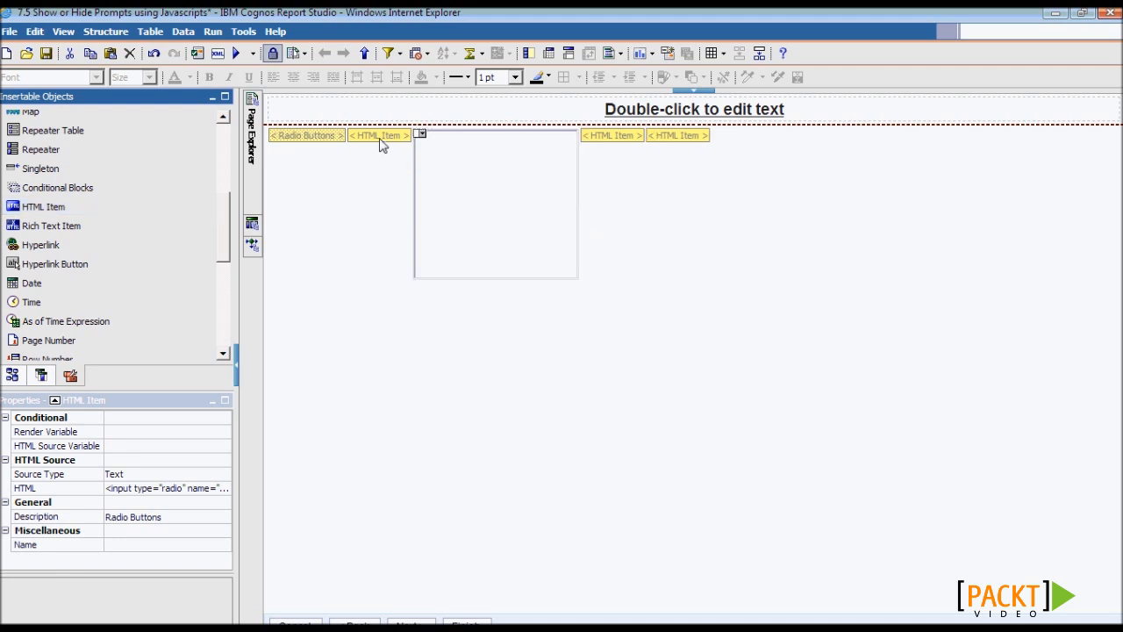
double_click(378, 135)
type("<span id = \"A1\">")
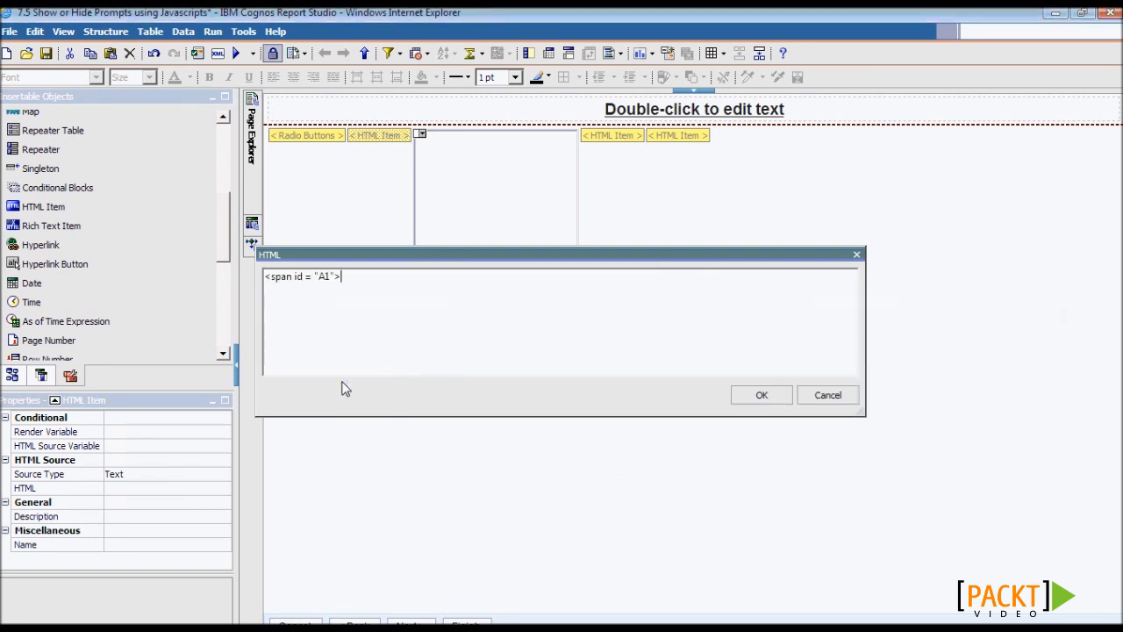
left_click(760, 394)
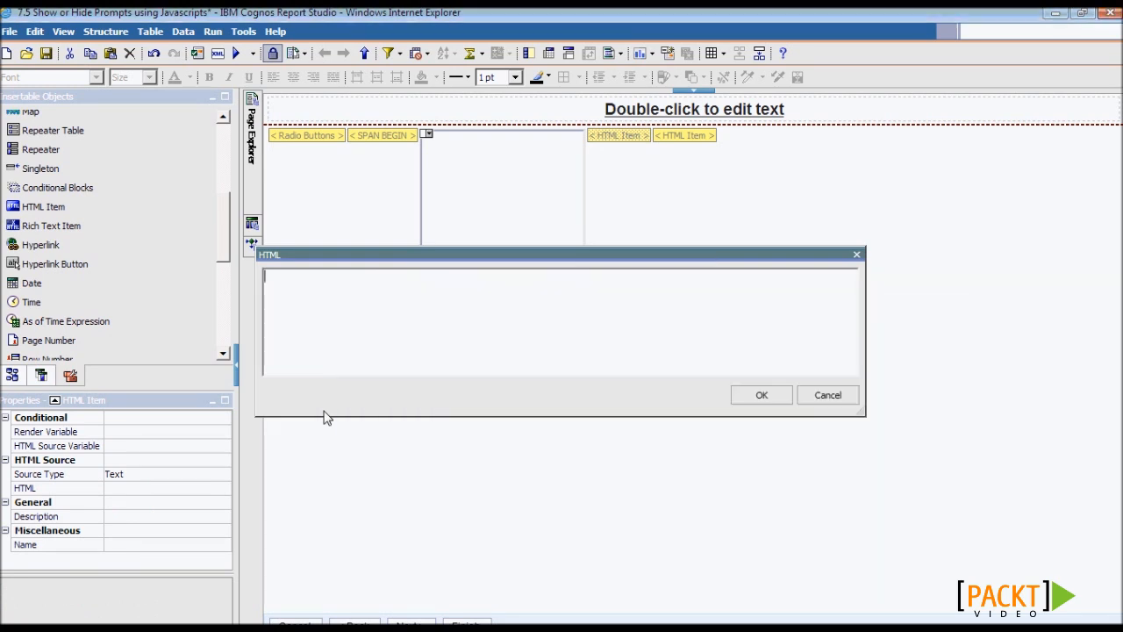
left_click(761, 395)
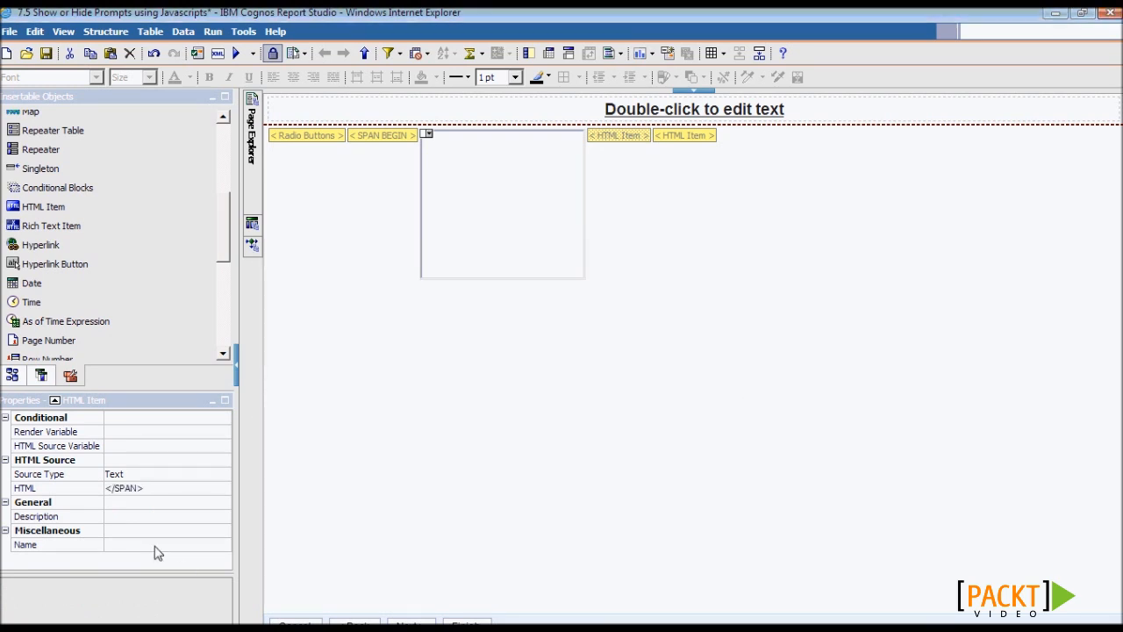
type("SPAN END")
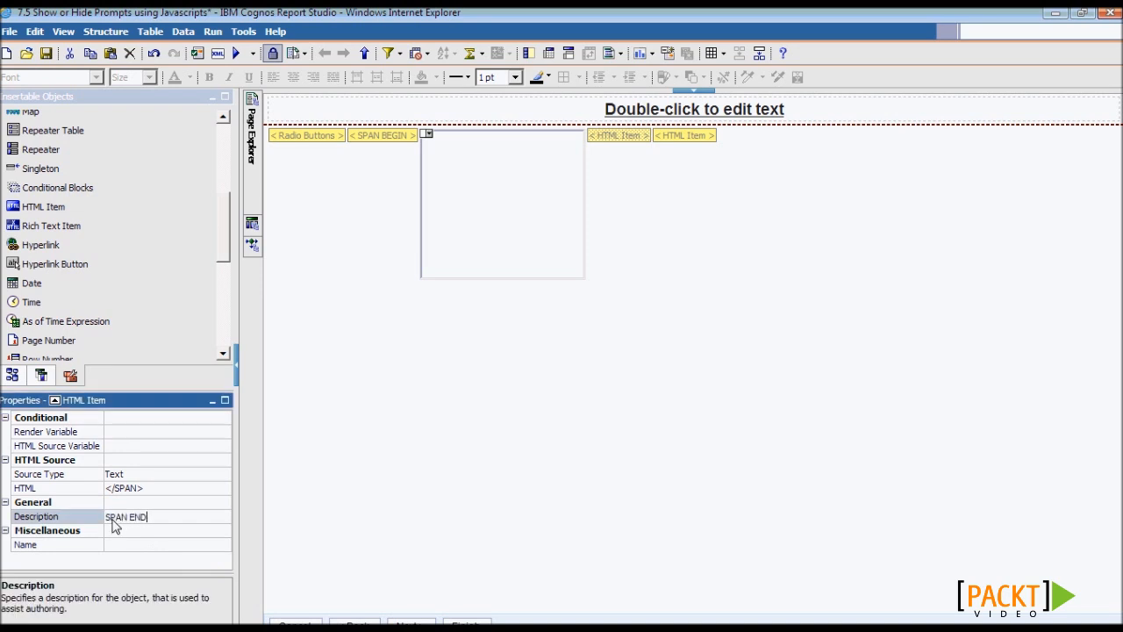
double_click(682, 135)
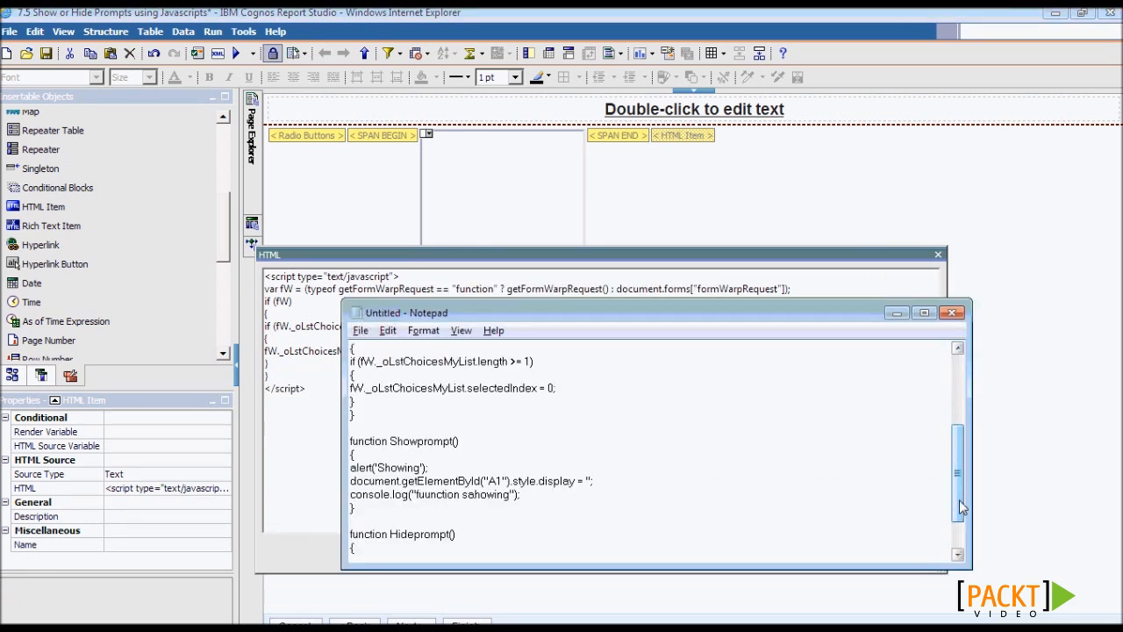
Step: Paste the Showprompt/Hideprompt functions into the script item with alerts commented out, validate, and run
scroll("down", 3)
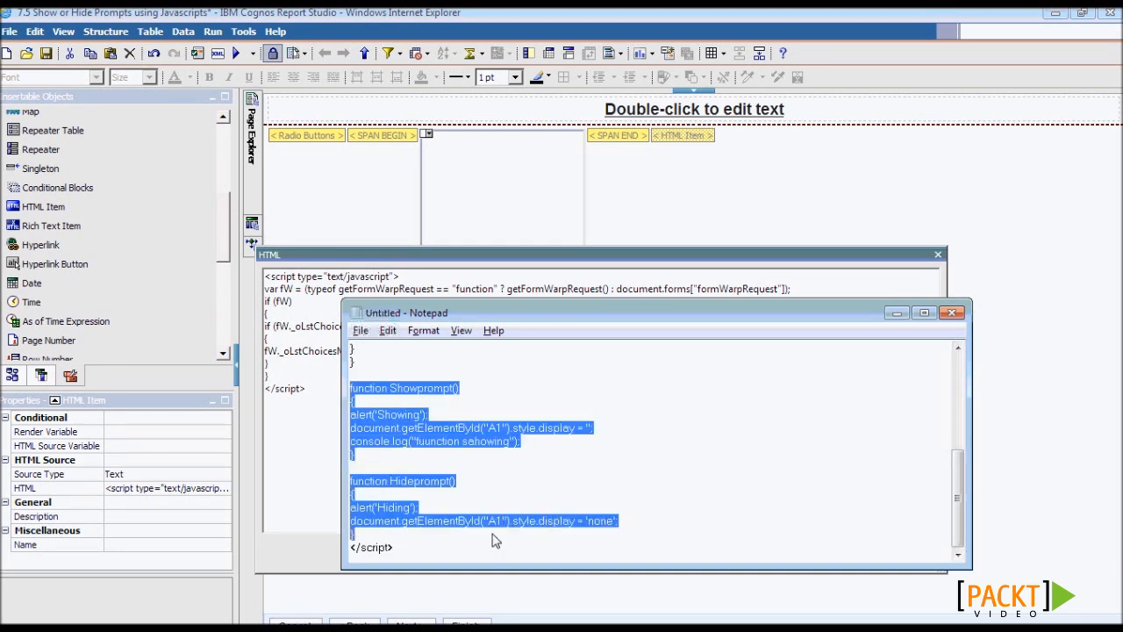
left_click(952, 313)
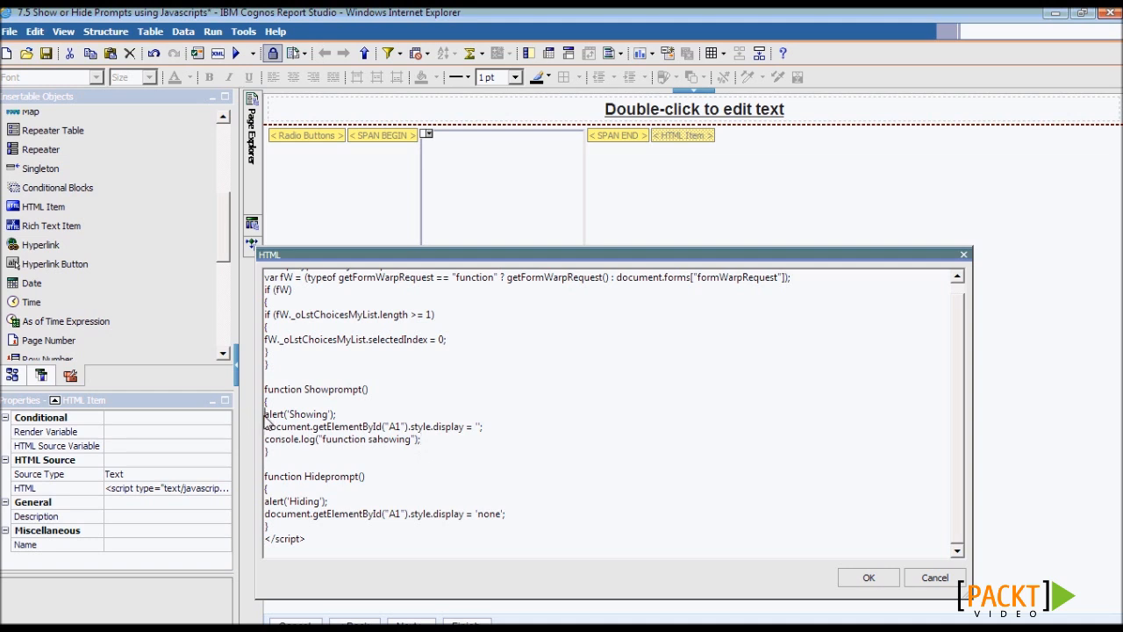
type("//")
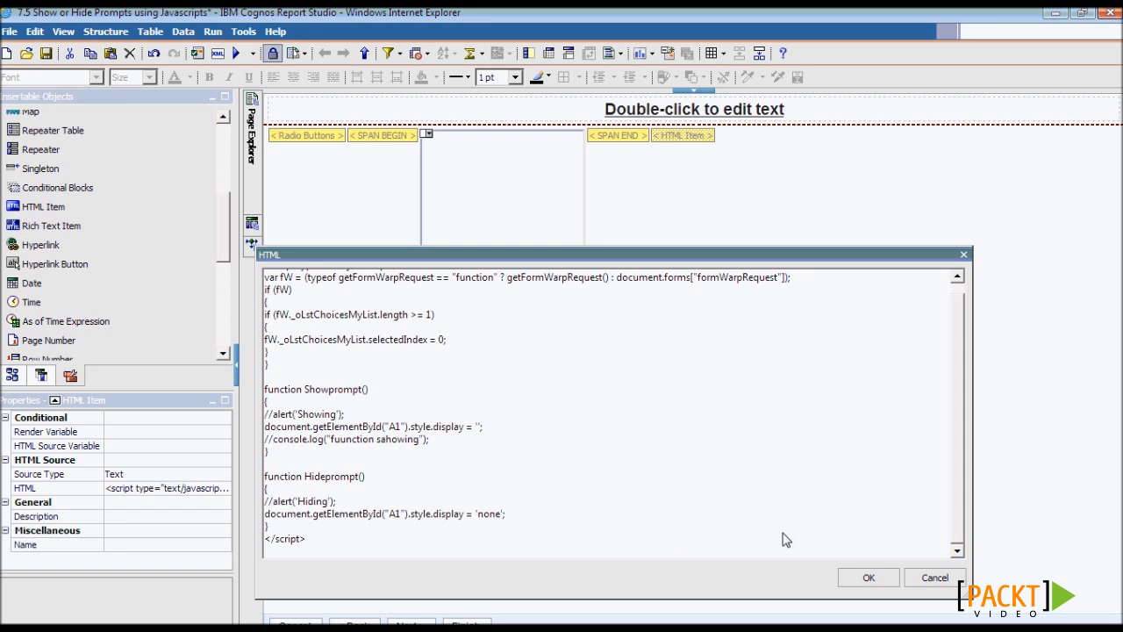
left_click(868, 577)
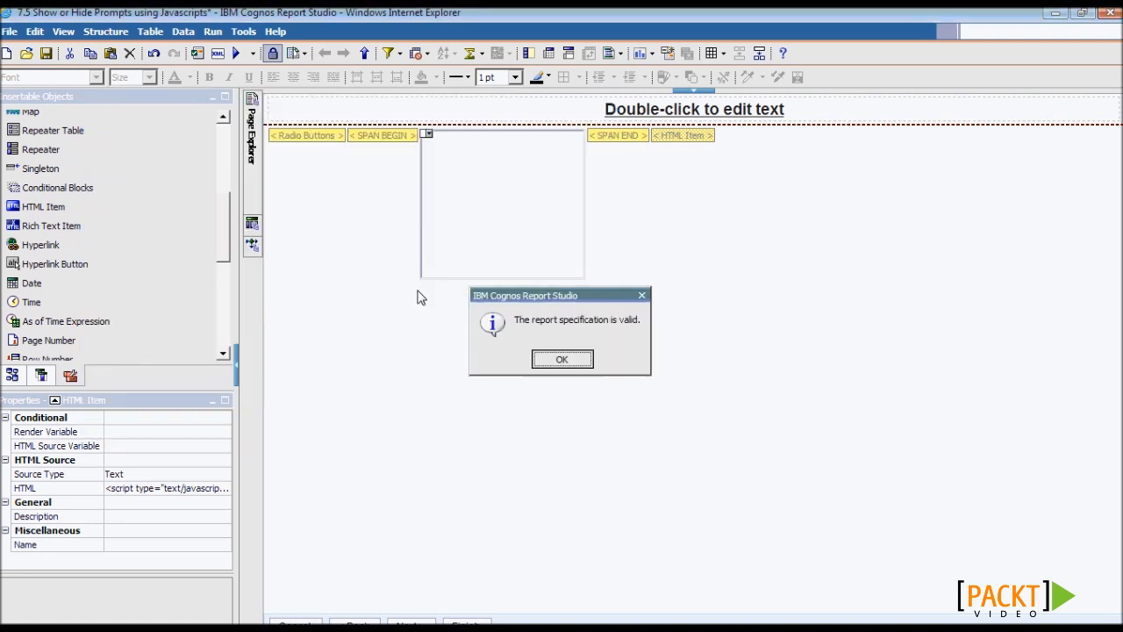
left_click(562, 359)
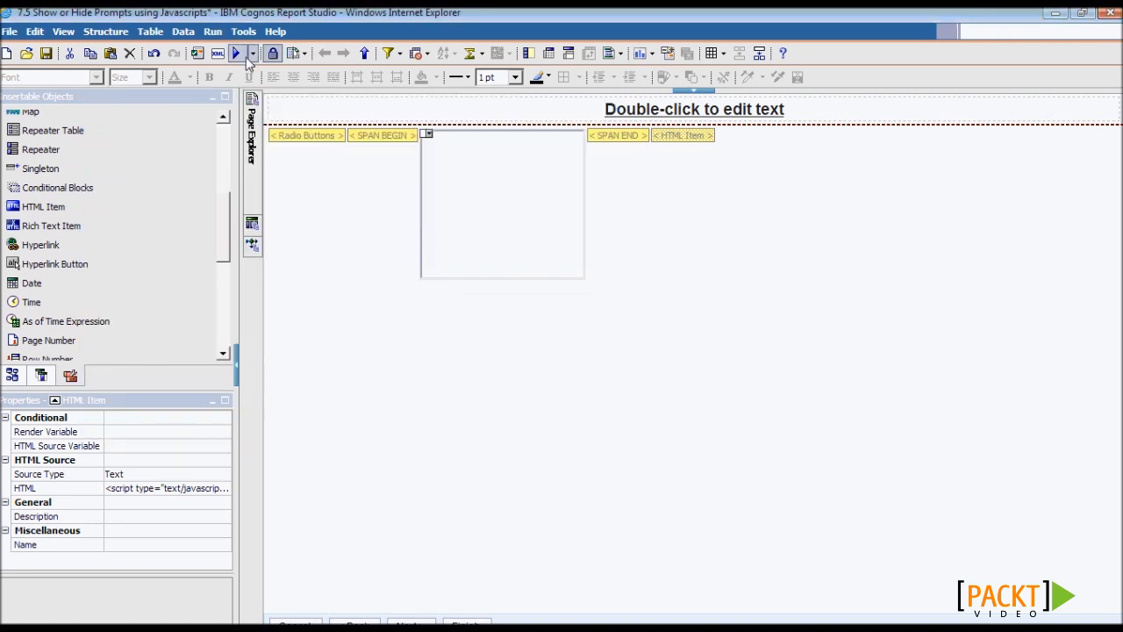
left_click(236, 52)
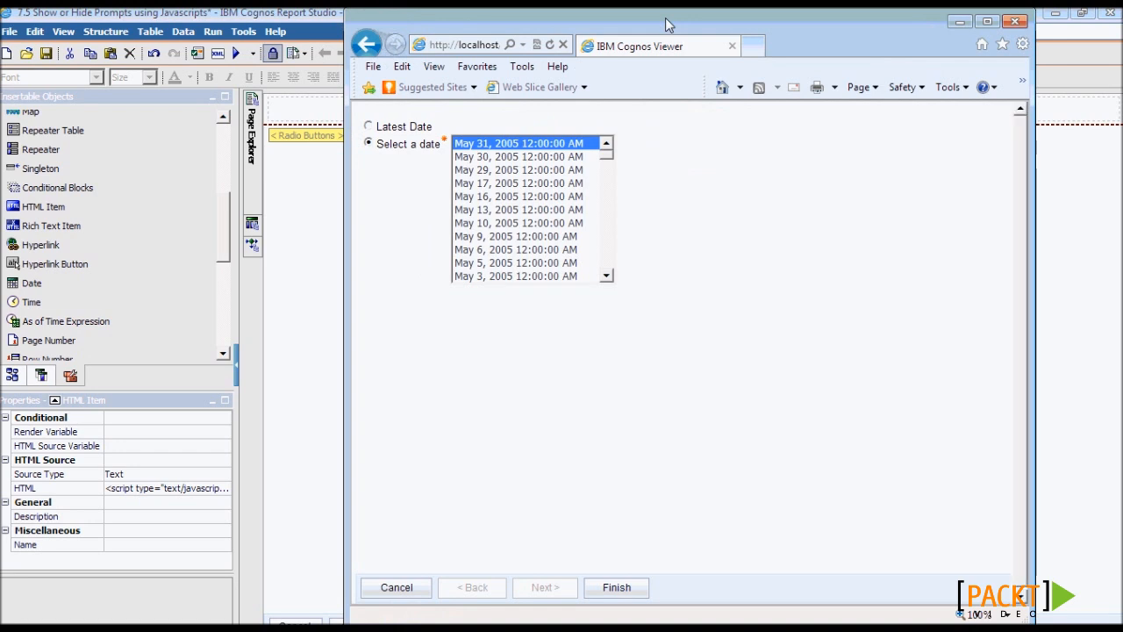
Step: Check that Latest Date hides and Select a date shows the list, then run for May 17, 2005
left_click(987, 21)
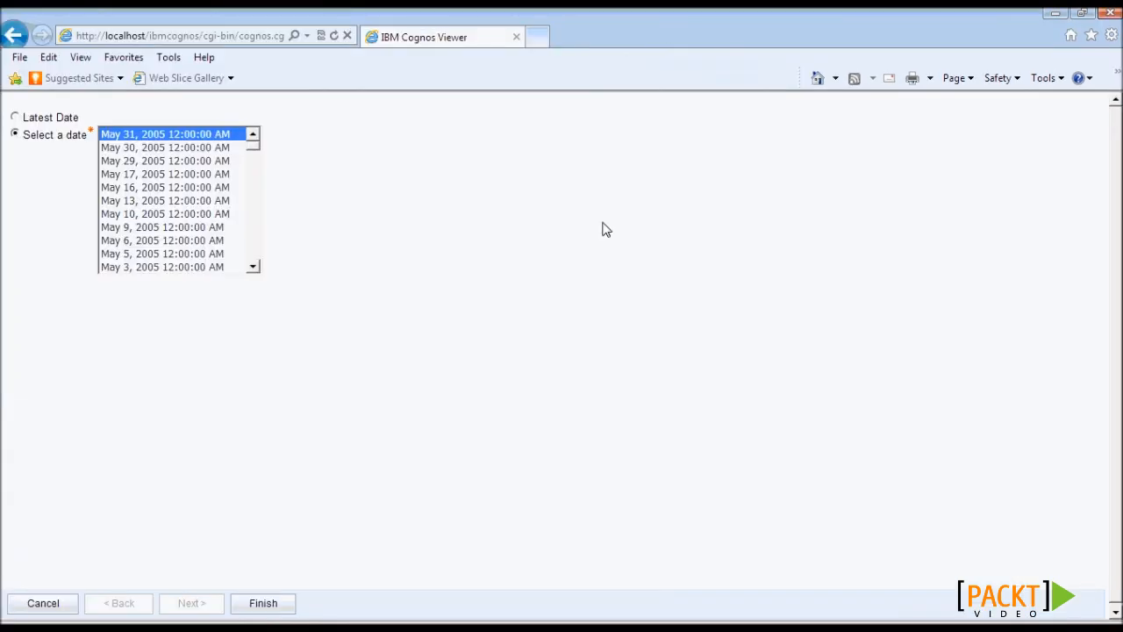
mouse_move(61, 308)
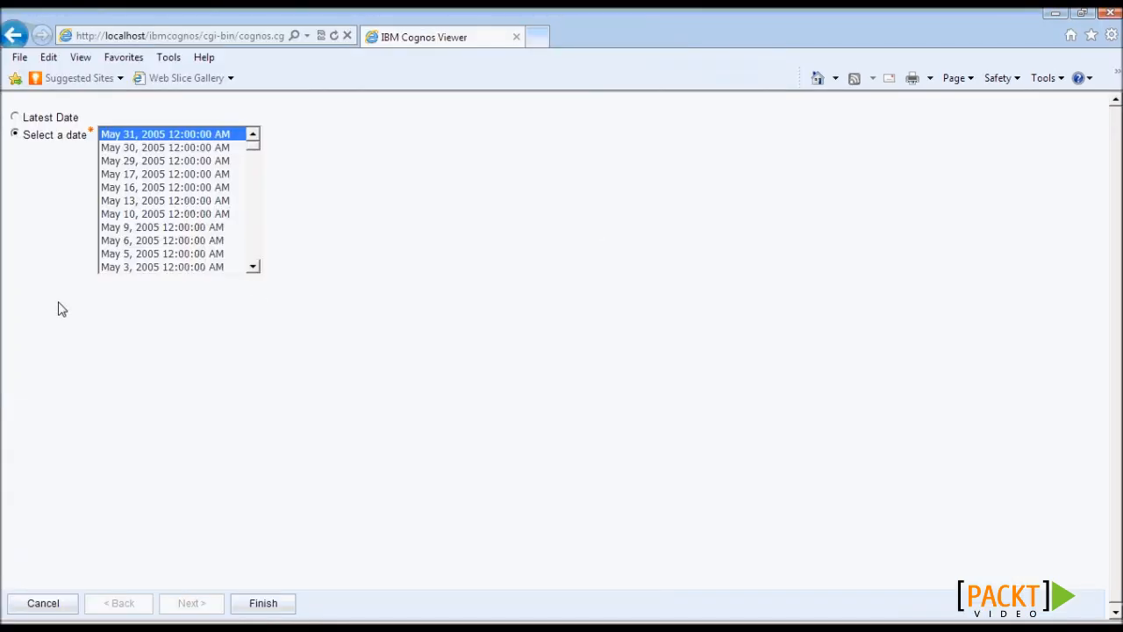
left_click(15, 117)
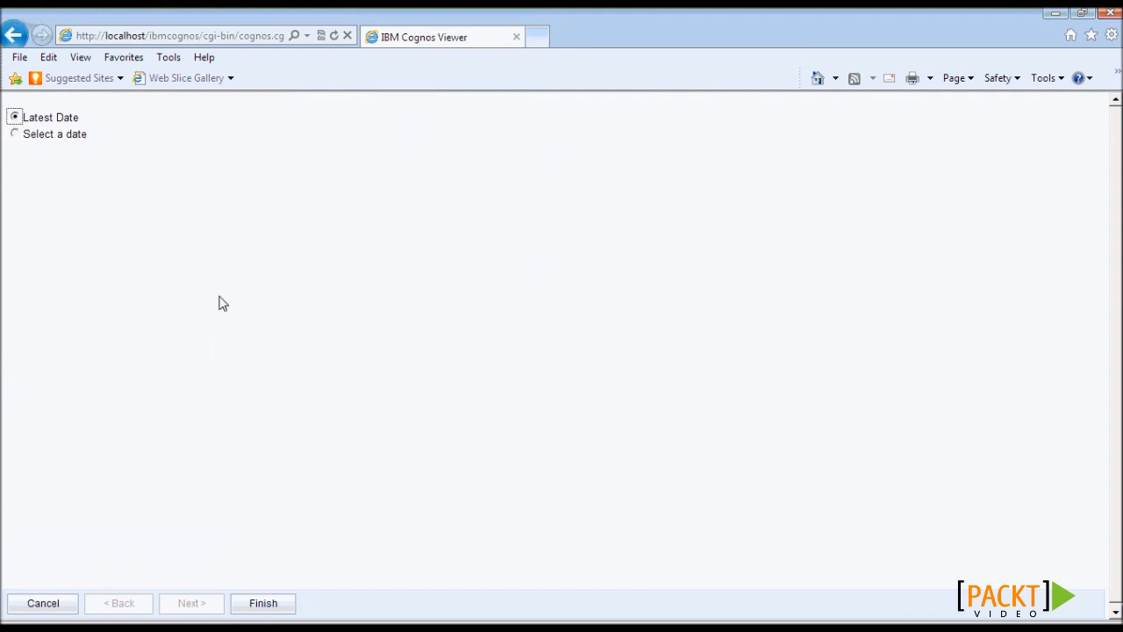
mouse_move(197, 194)
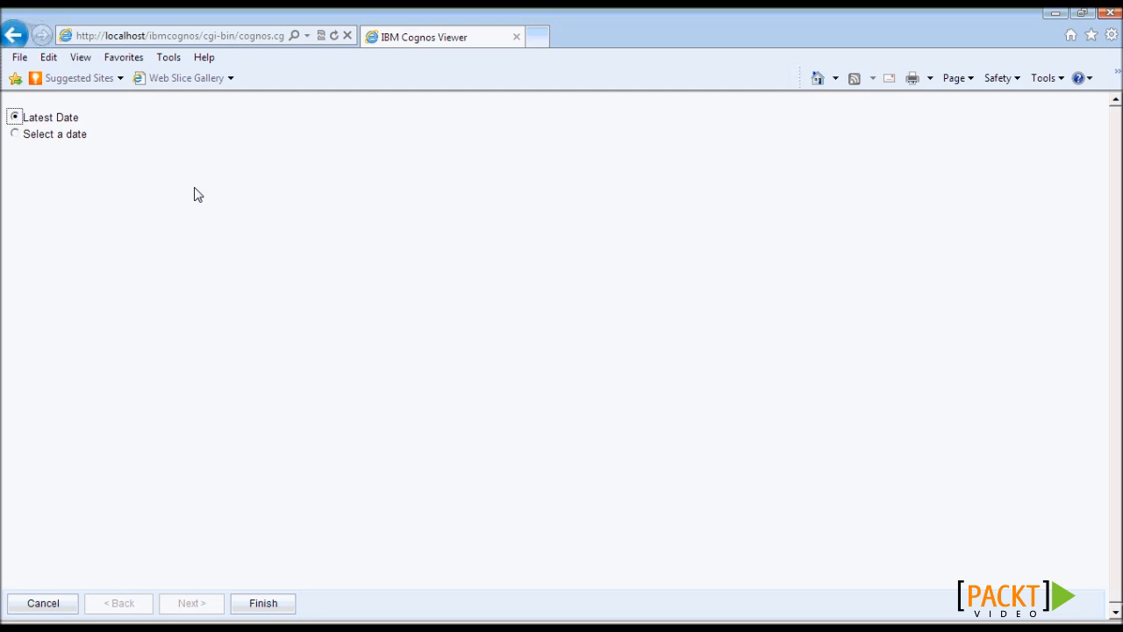
mouse_move(42, 162)
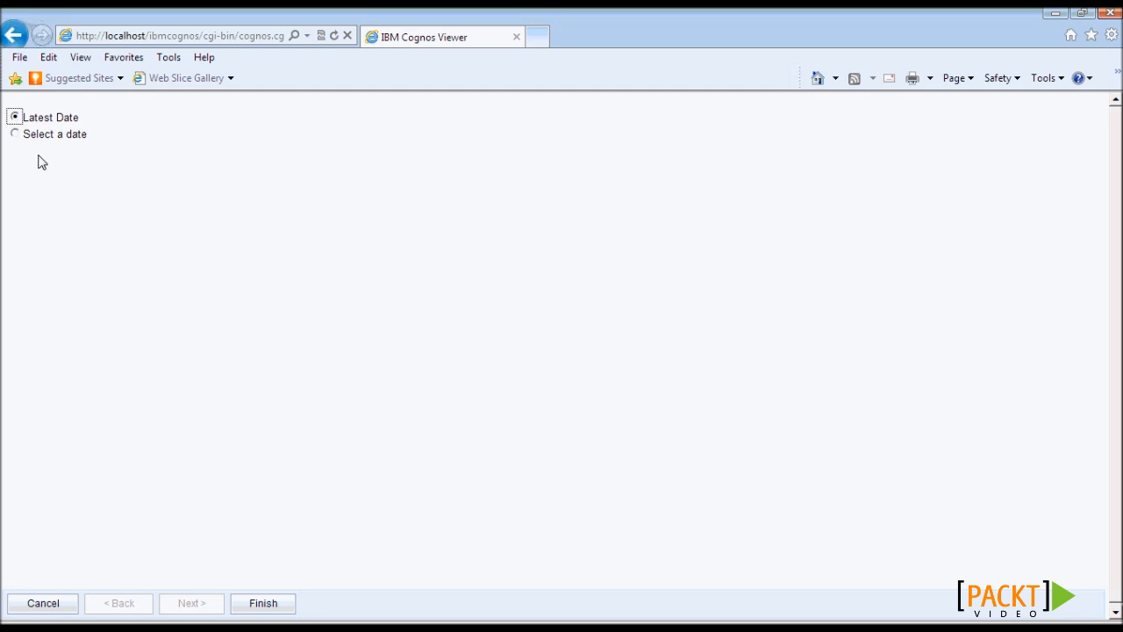
left_click(15, 133)
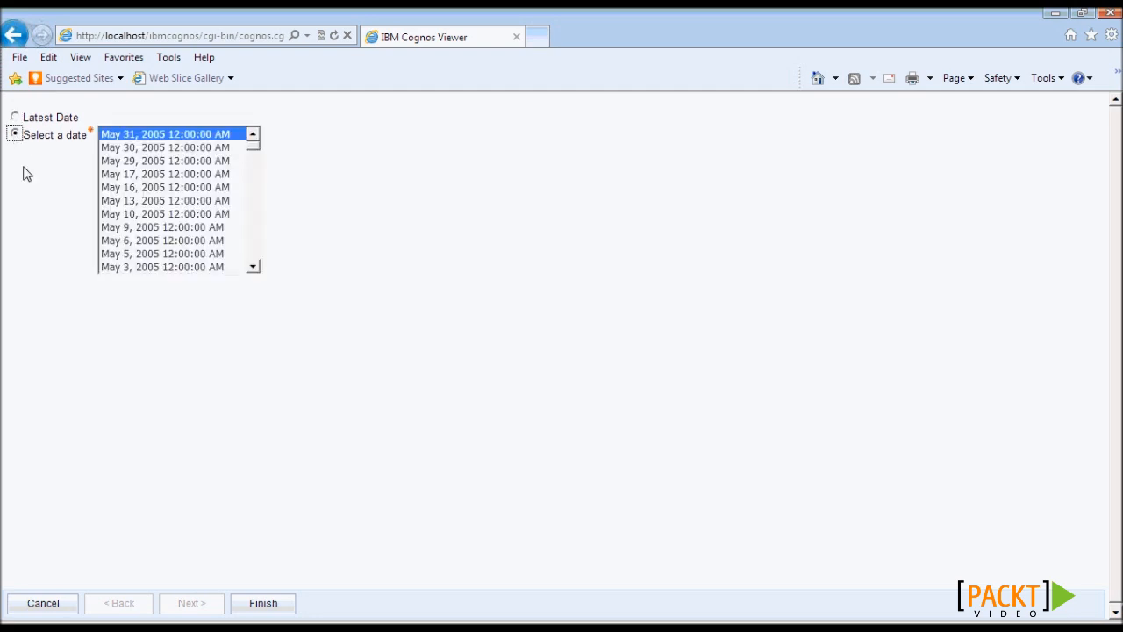
left_click(165, 173)
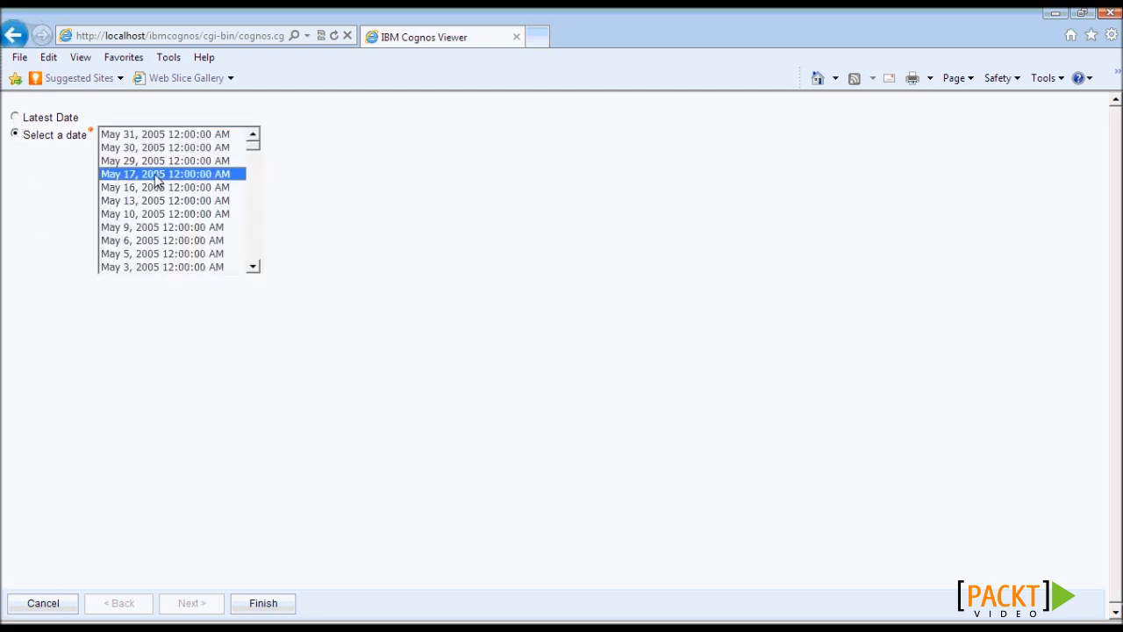
left_click(263, 603)
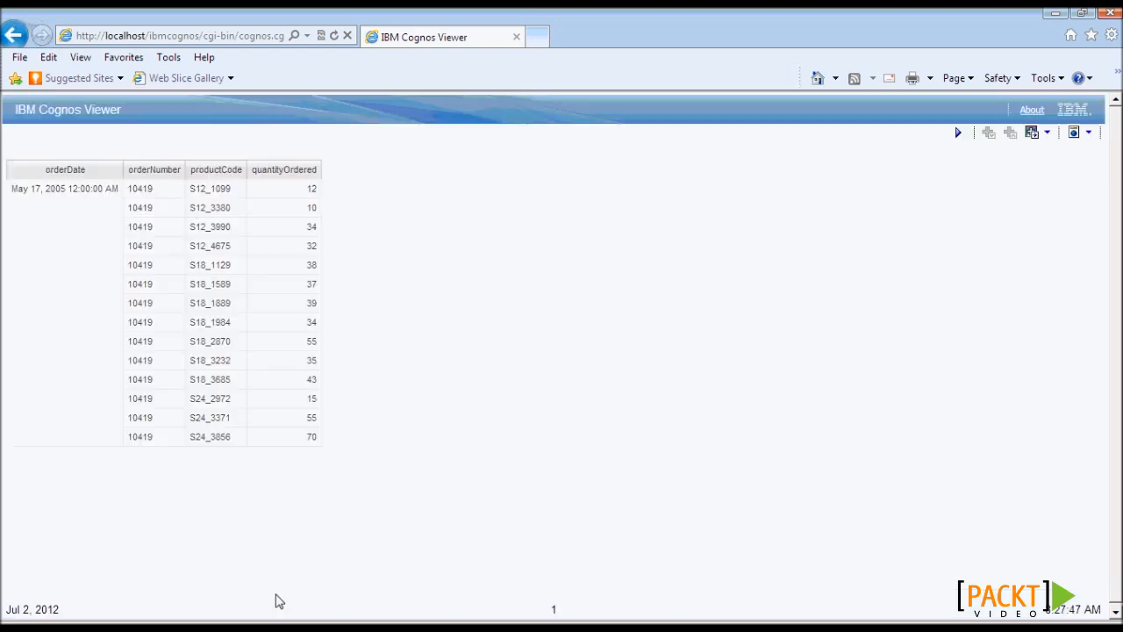